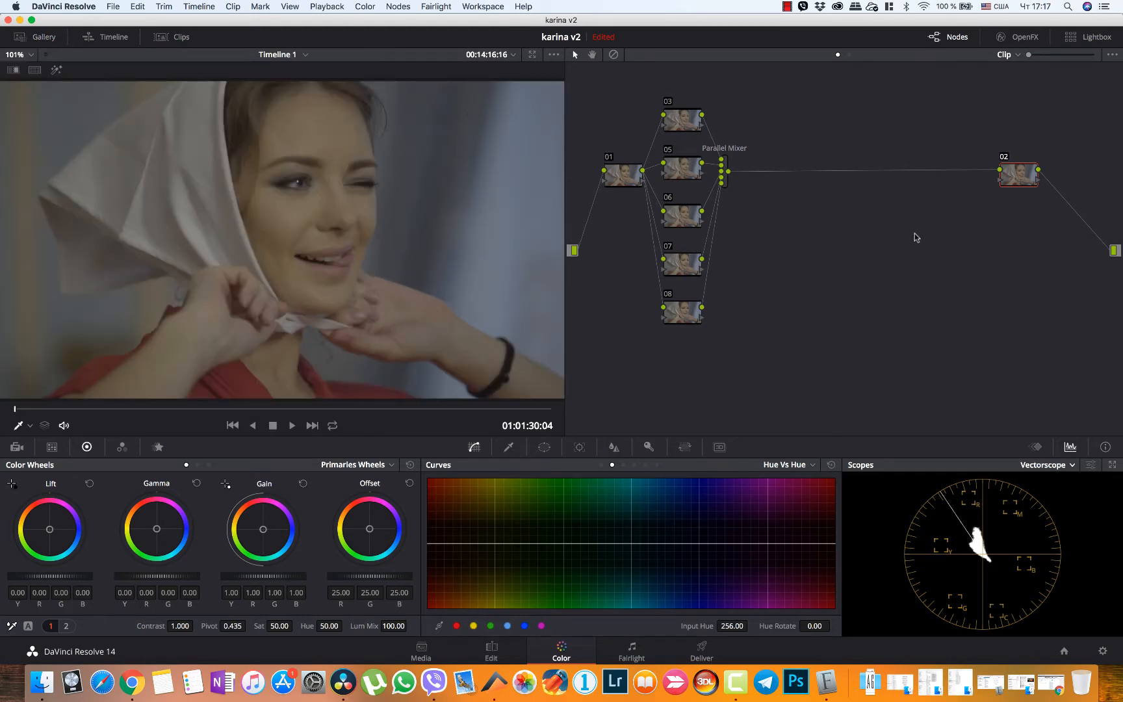
- Apply the LOG to Rec709 3D LUT on node 02 to restore normal contrast and colour
right_click(1019, 174)
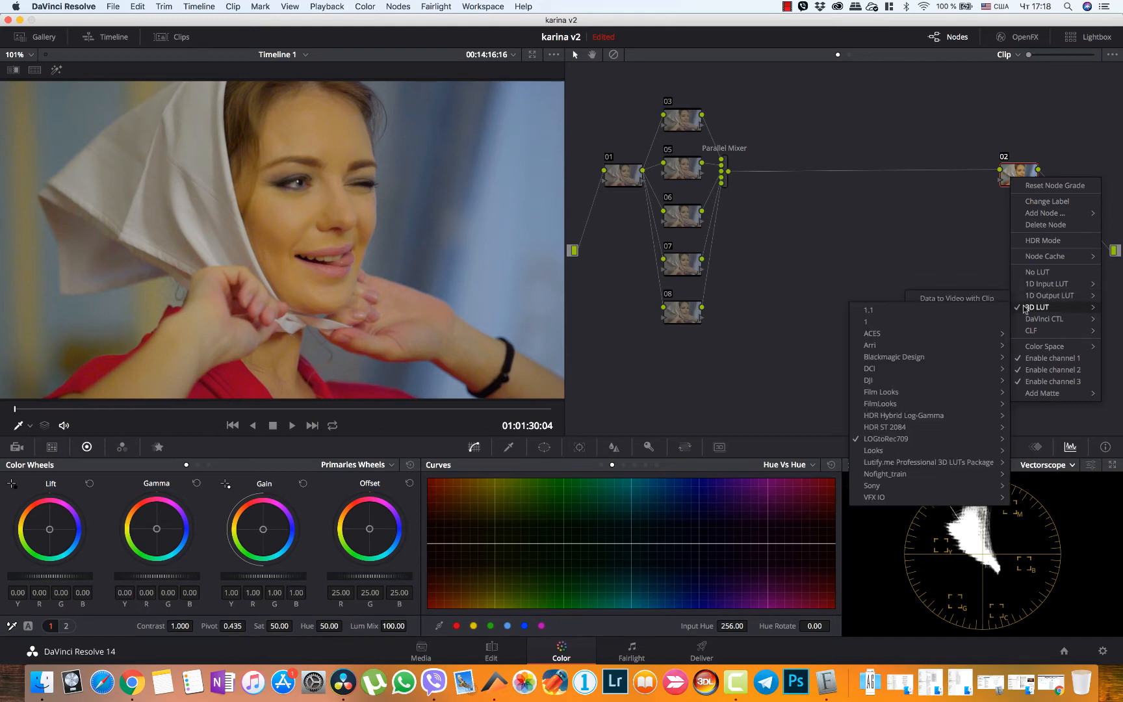
click(681, 120)
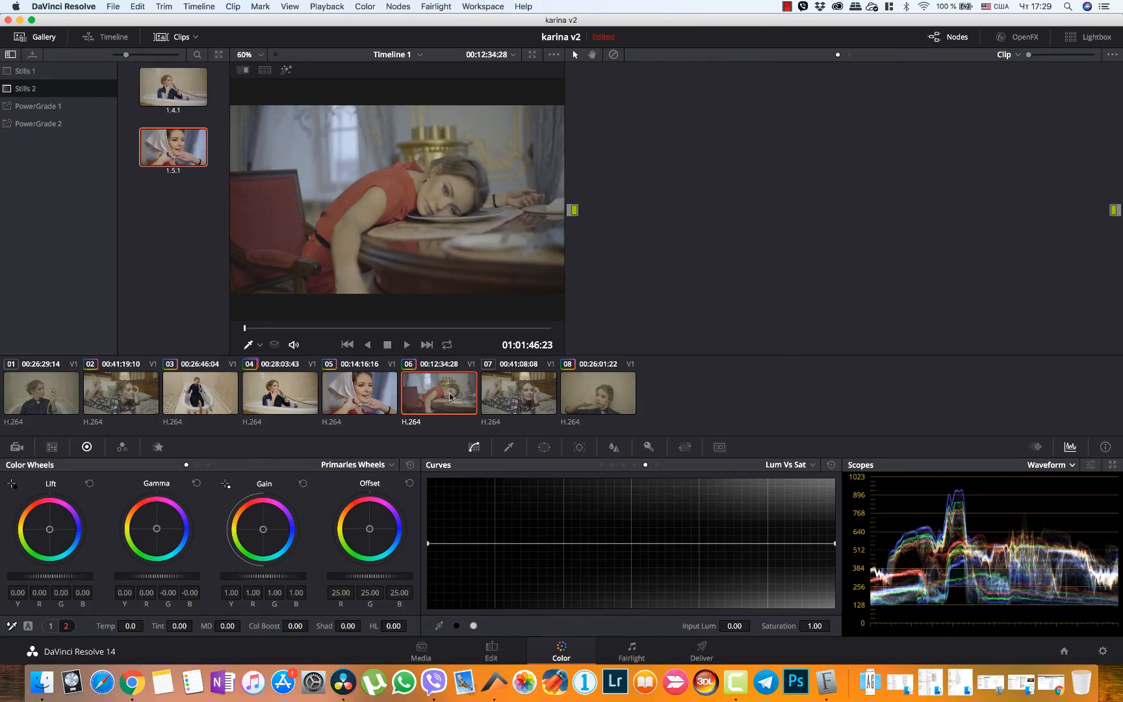
- Load clip 07, the woman lying on the bed, in the viewer for grading
click(598, 393)
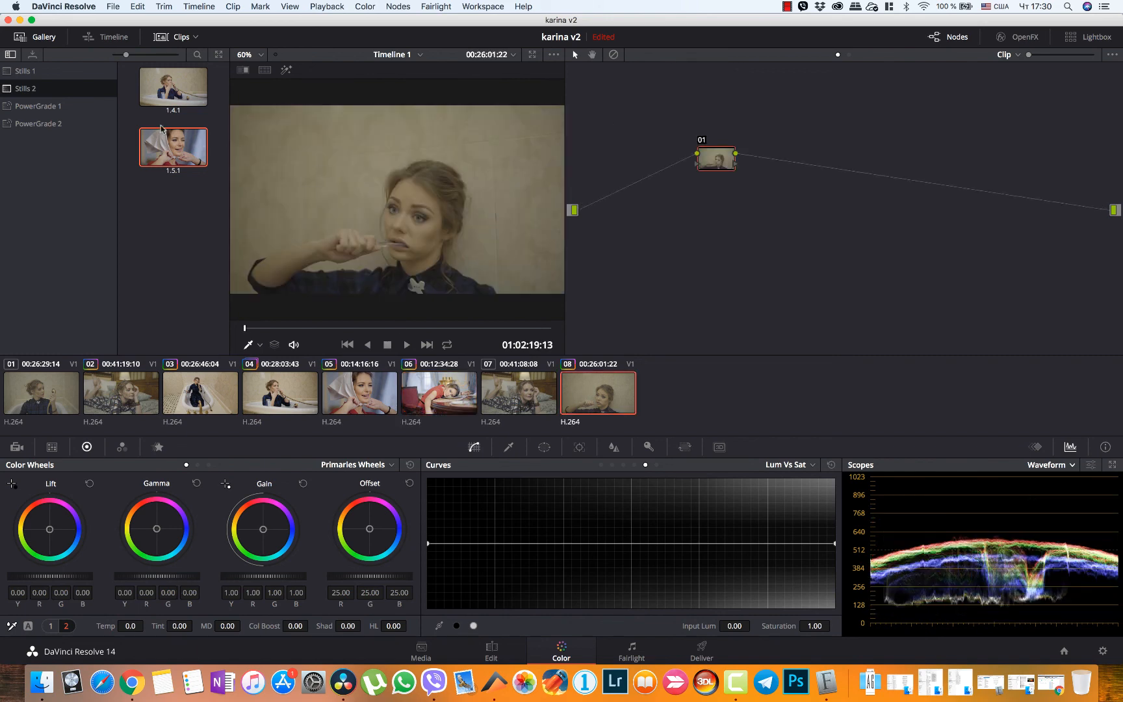
click(519, 393)
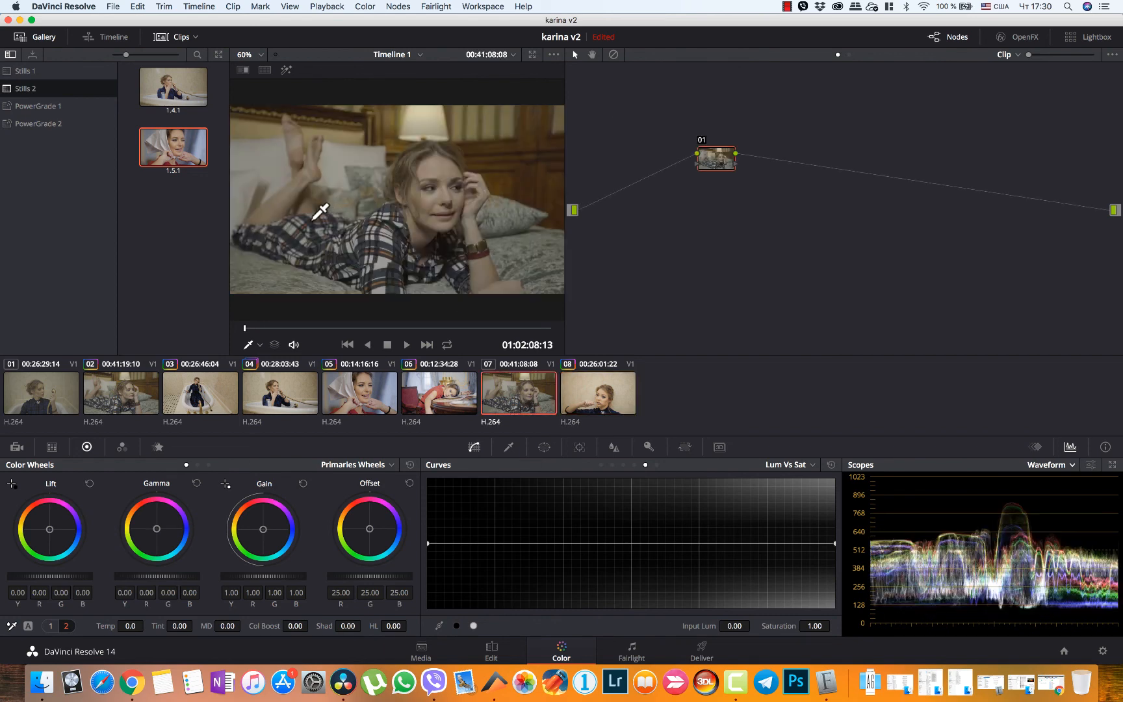